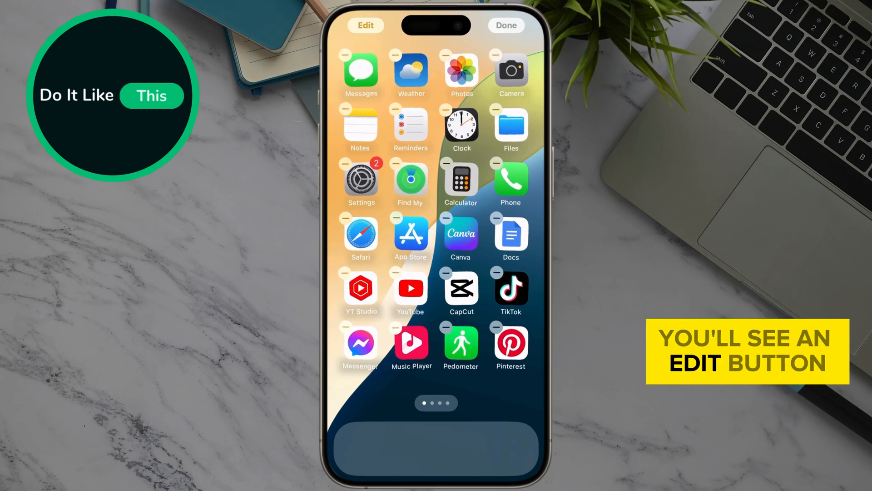
Step: Bring up the Edit menu offering Add Widget and Customize while in jiggle mode
{"action": "left_click", "coordinate": [365, 26]}
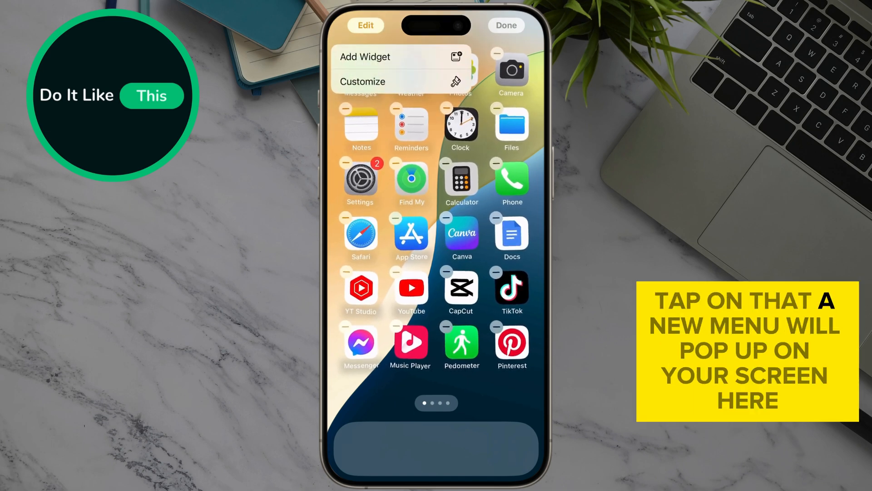